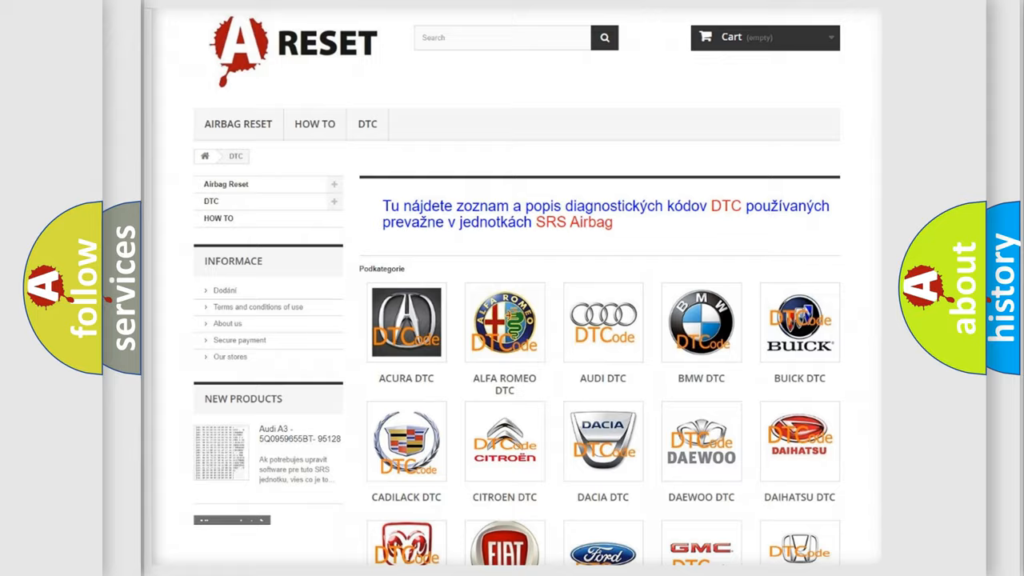
# Step: Go to the LINCOLN DTC subcategory and scroll through its grid of diagnostic codes
pyautogui.scroll(-3)
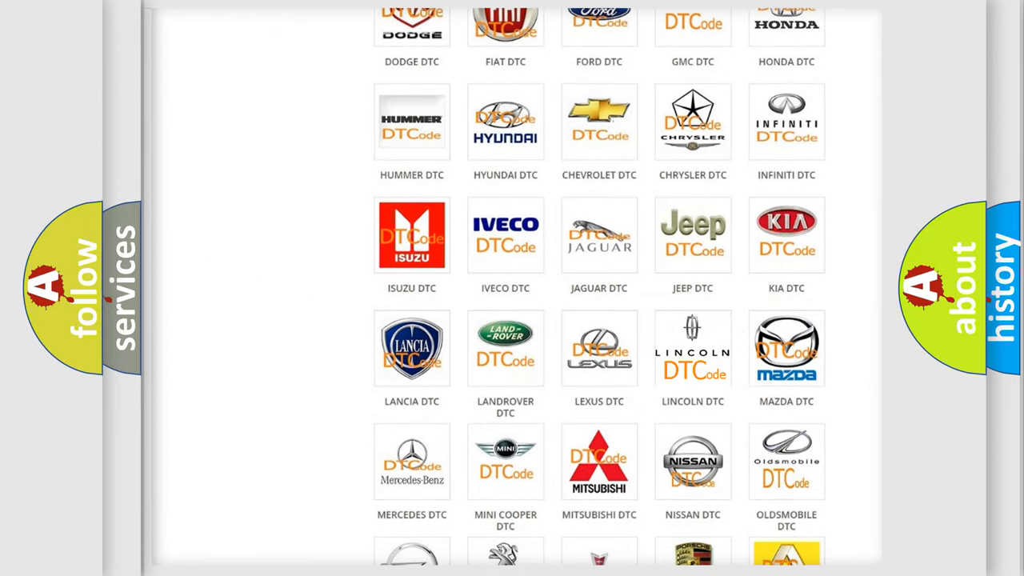
pyautogui.click(693, 348)
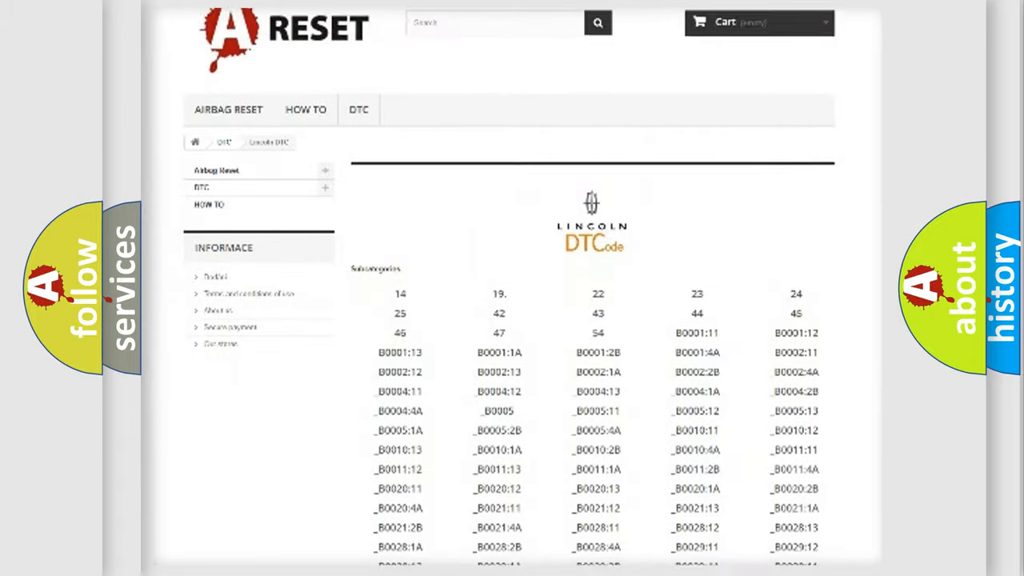
pyautogui.scroll(-3)
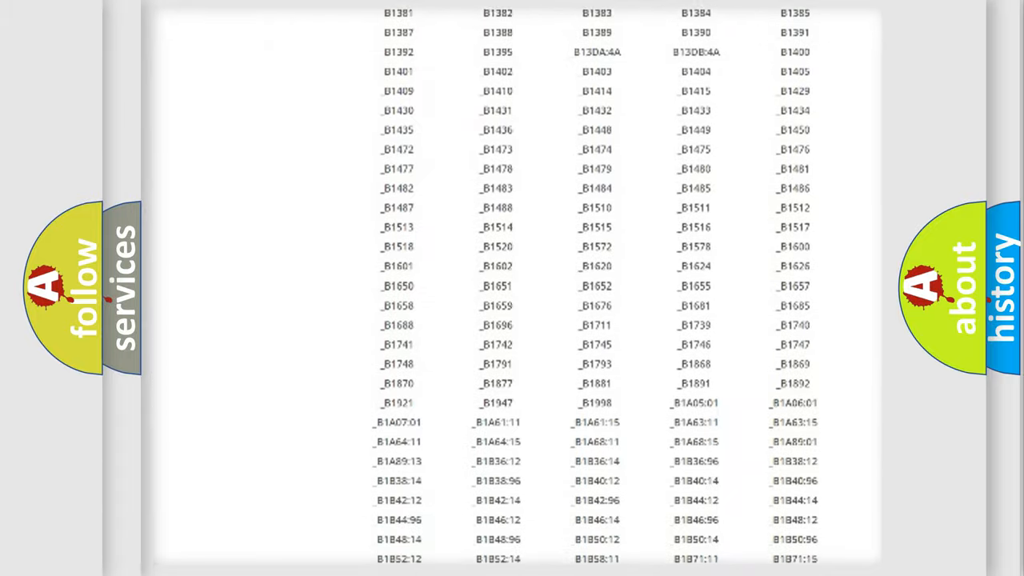